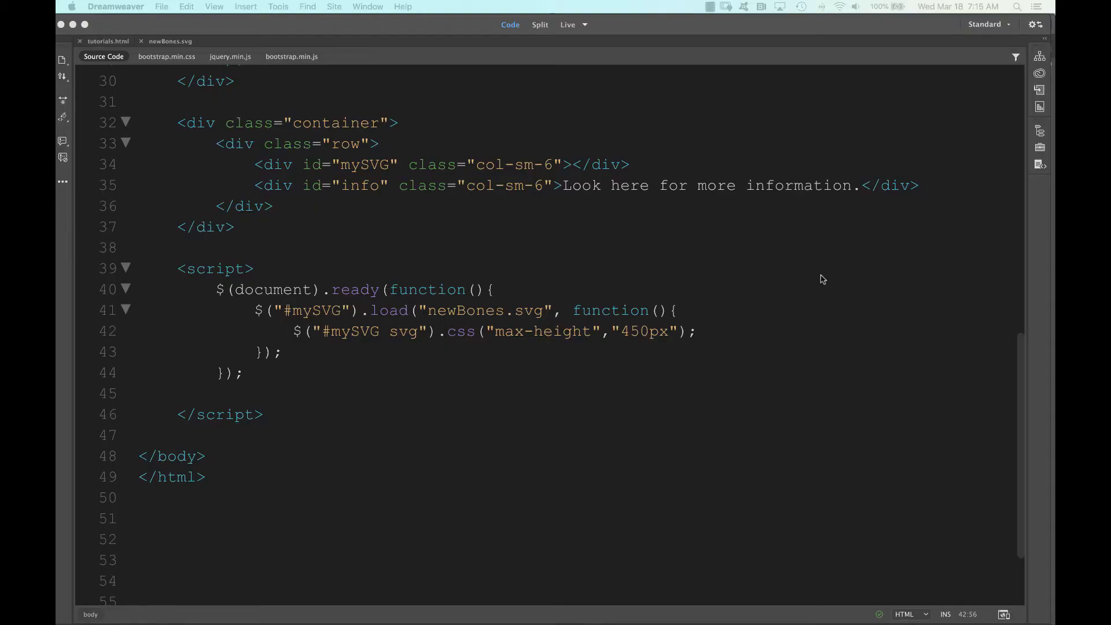
{"action": "mouse_move", "coordinate": [604, 307]}
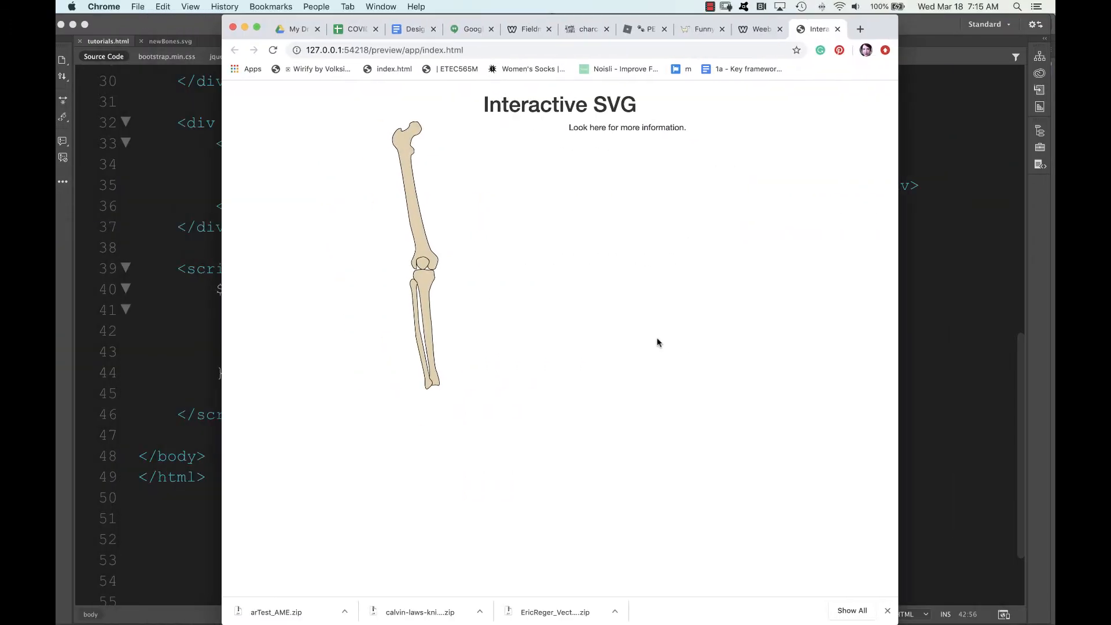
{"action": "mouse_move", "coordinate": [418, 294]}
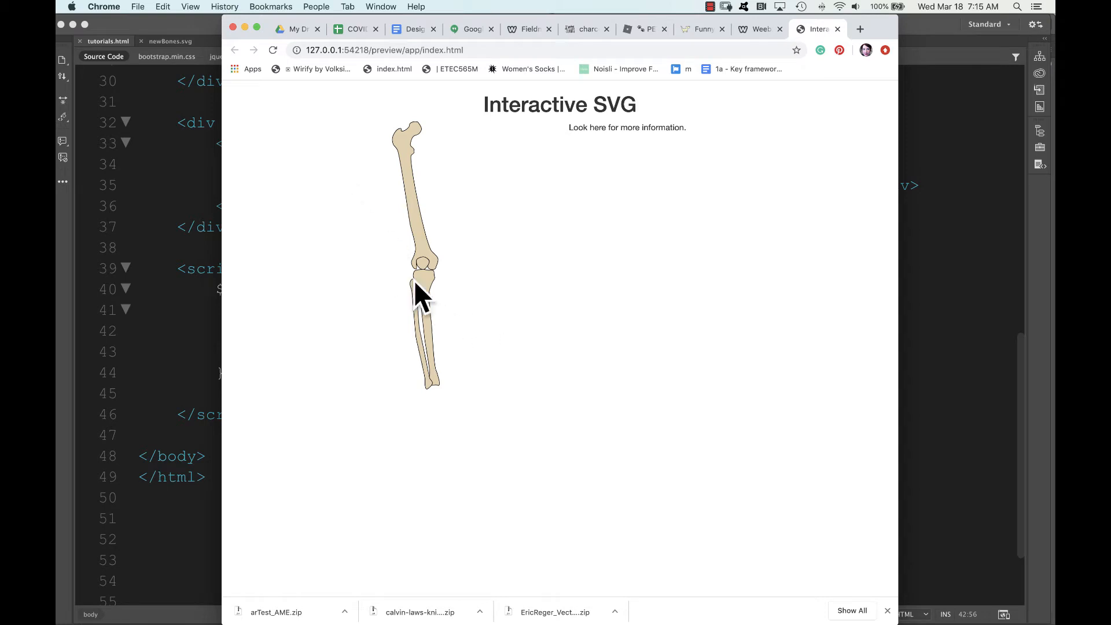
{"action": "mouse_move", "coordinate": [870, 27]}
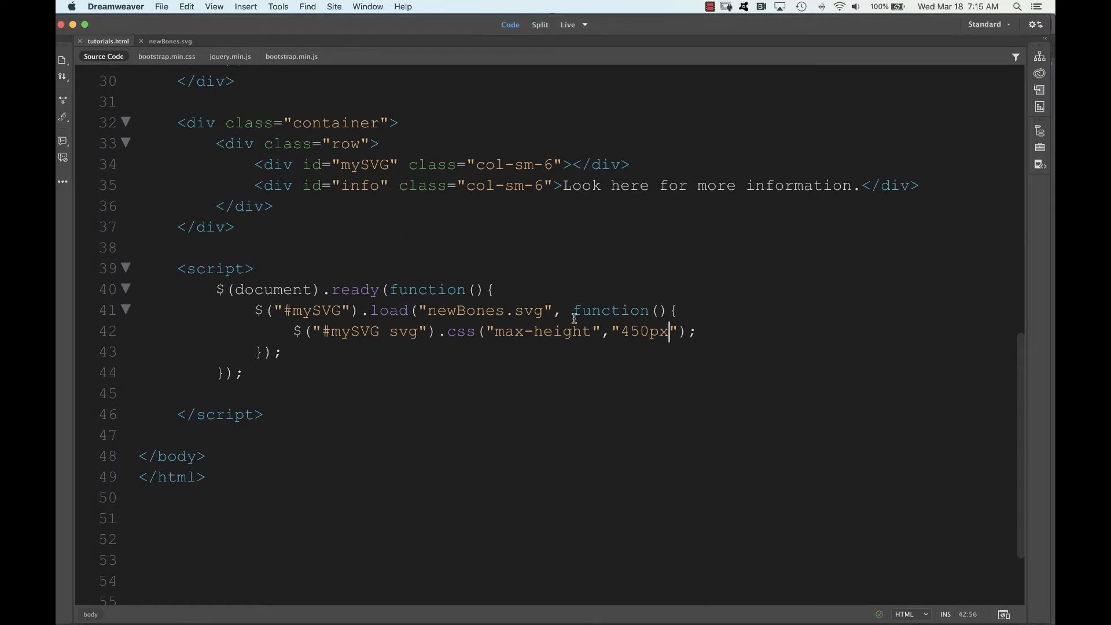
{"action": "mouse_move", "coordinate": [586, 339]}
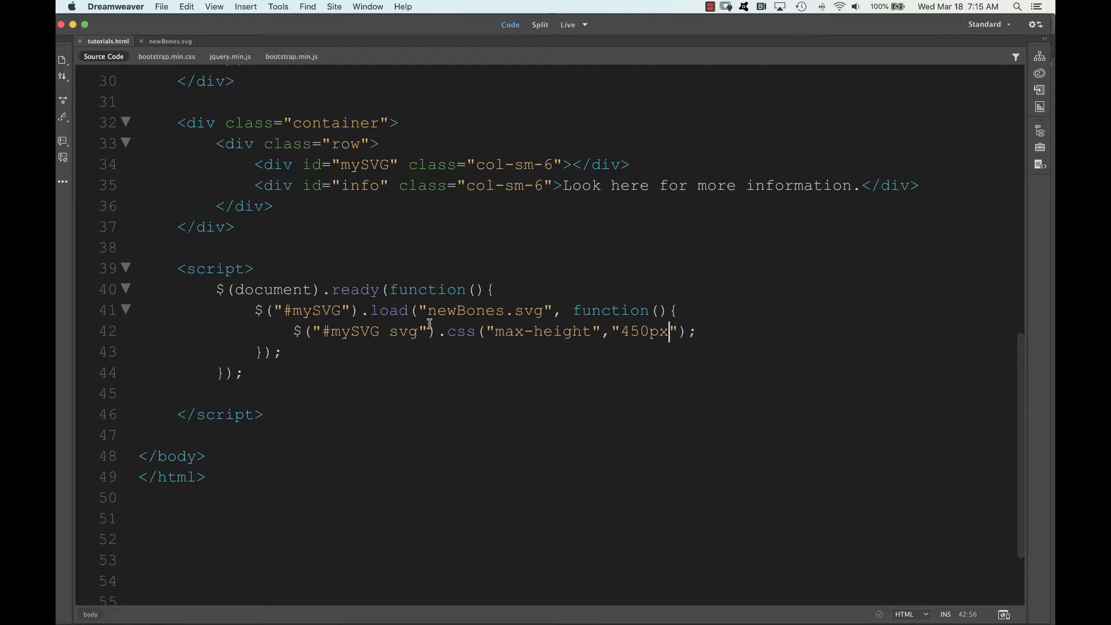
{"action": "mouse_move", "coordinate": [456, 361]}
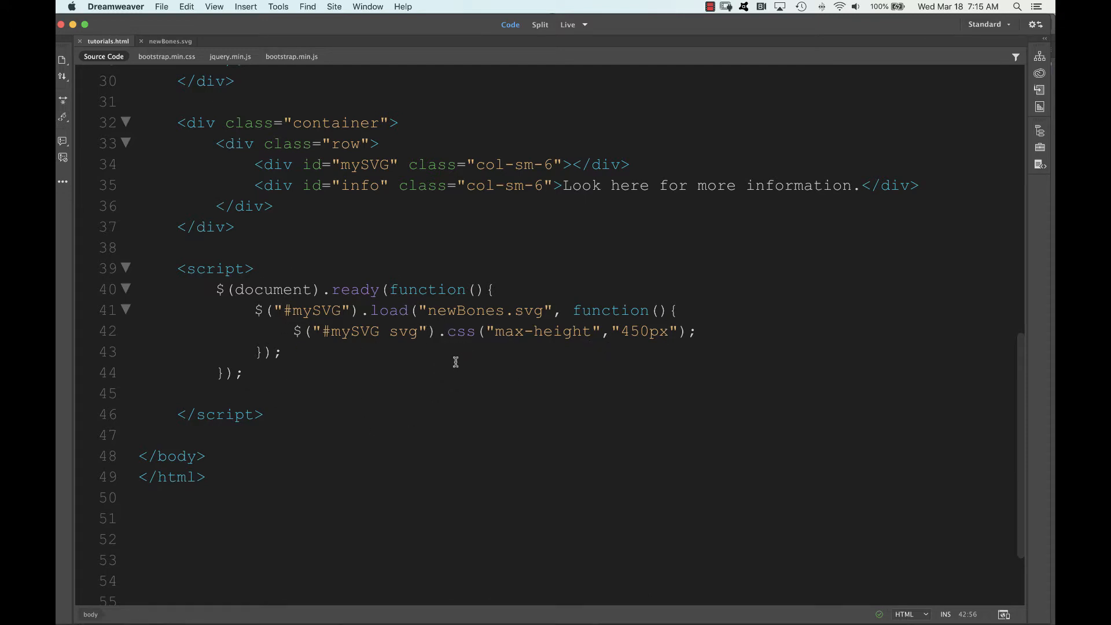
{"action": "mouse_move", "coordinate": [432, 320]}
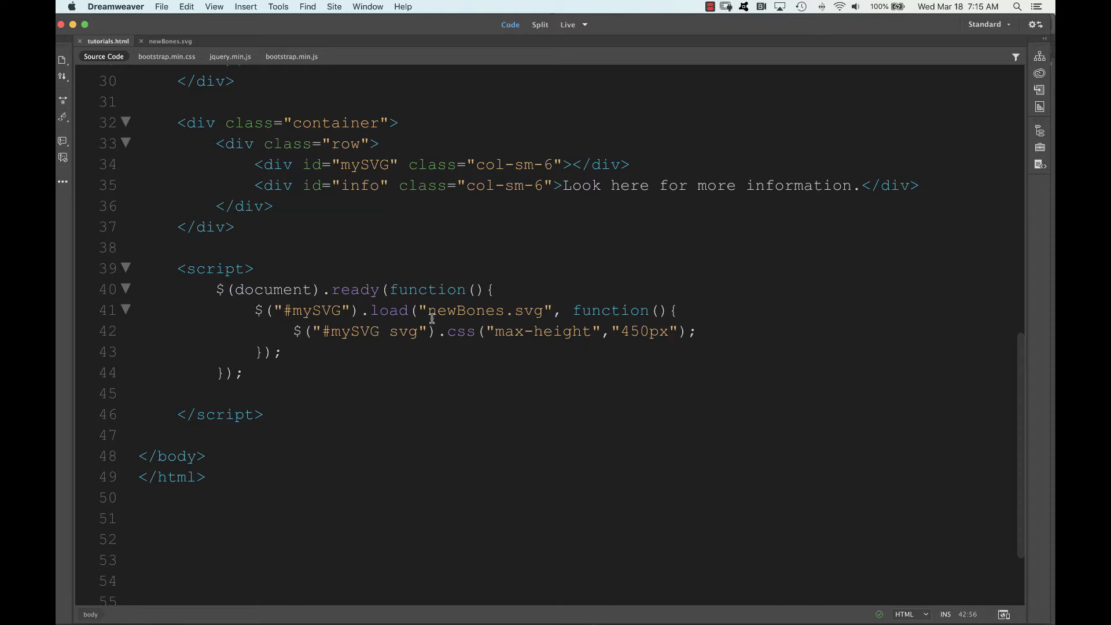
{"action": "mouse_move", "coordinate": [166, 56]}
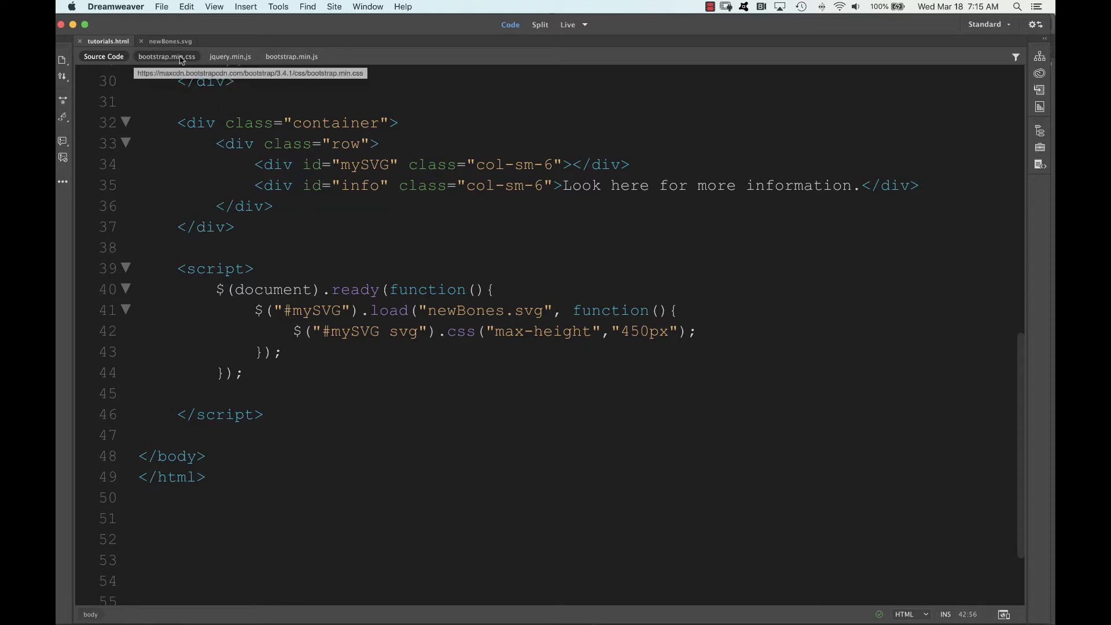
{"action": "mouse_move", "coordinate": [103, 56]}
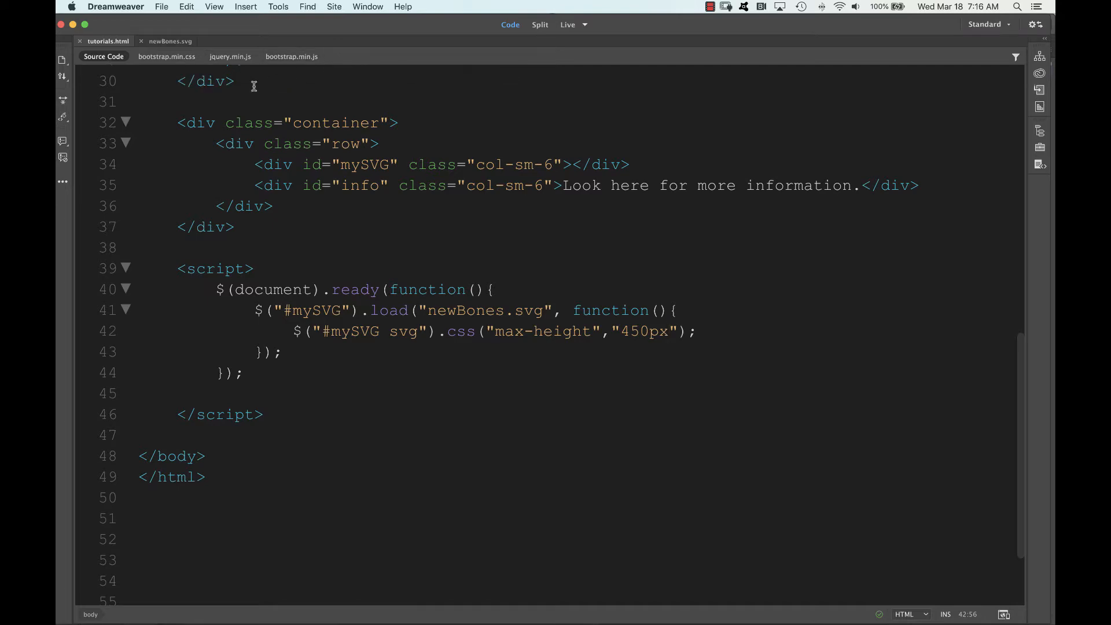
- Switch to the newBones.svg related file showing the femur, patella, tibia and fibula paths
{"action": "left_click", "coordinate": [162, 7]}
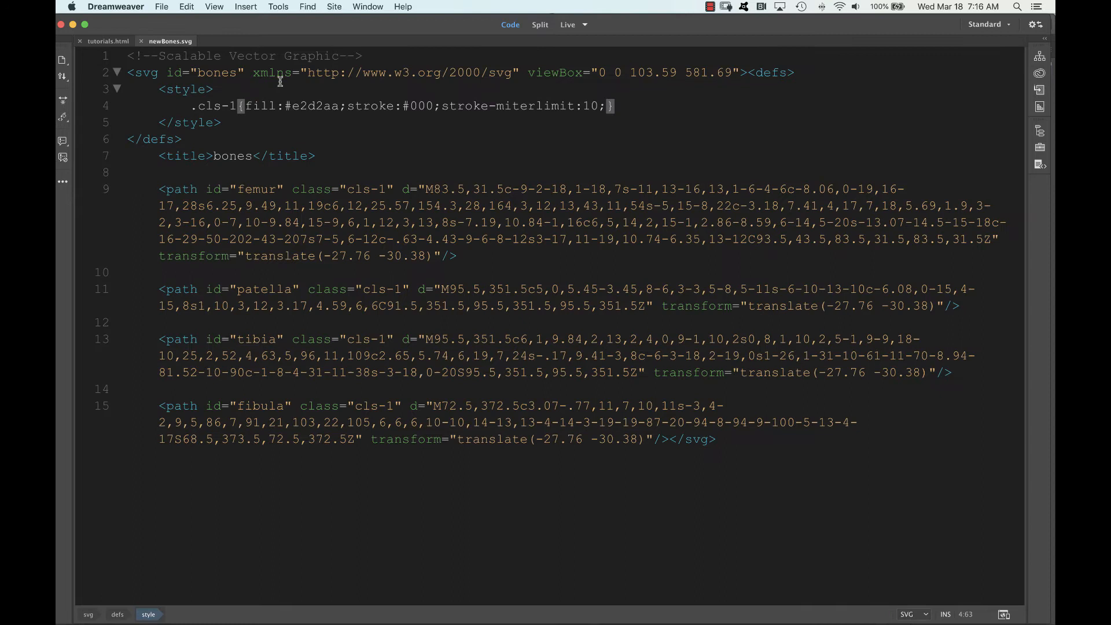
{"action": "mouse_move", "coordinate": [425, 510]}
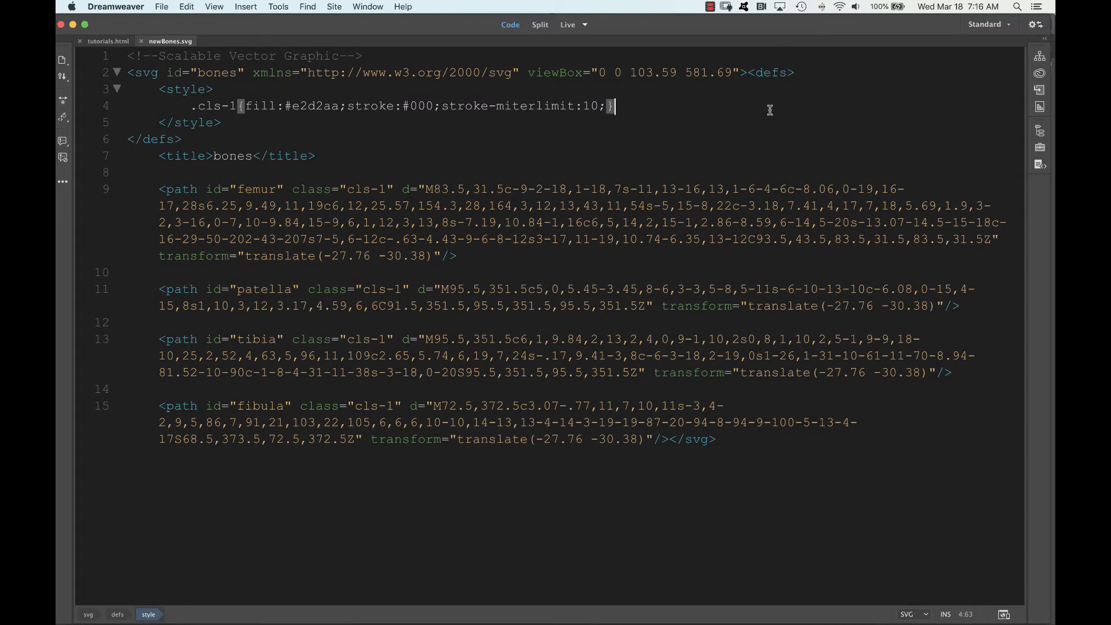
- Move <defs> onto its own line and add an empty line after the .cls-1 rule
{"action": "left_click", "coordinate": [745, 72]}
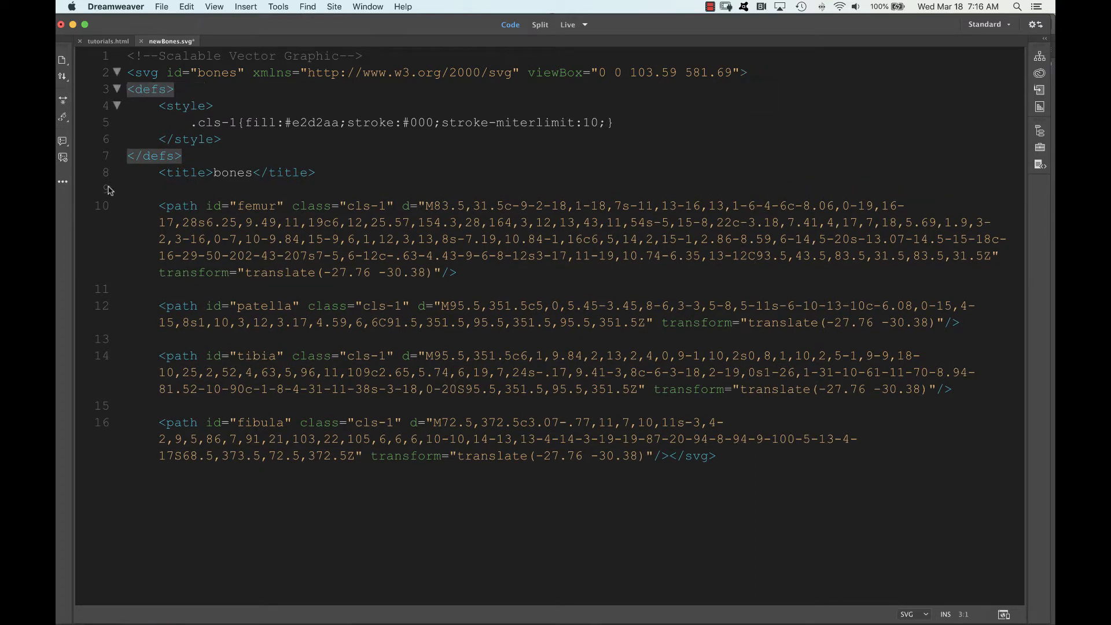
{"action": "left_click", "coordinate": [222, 139]}
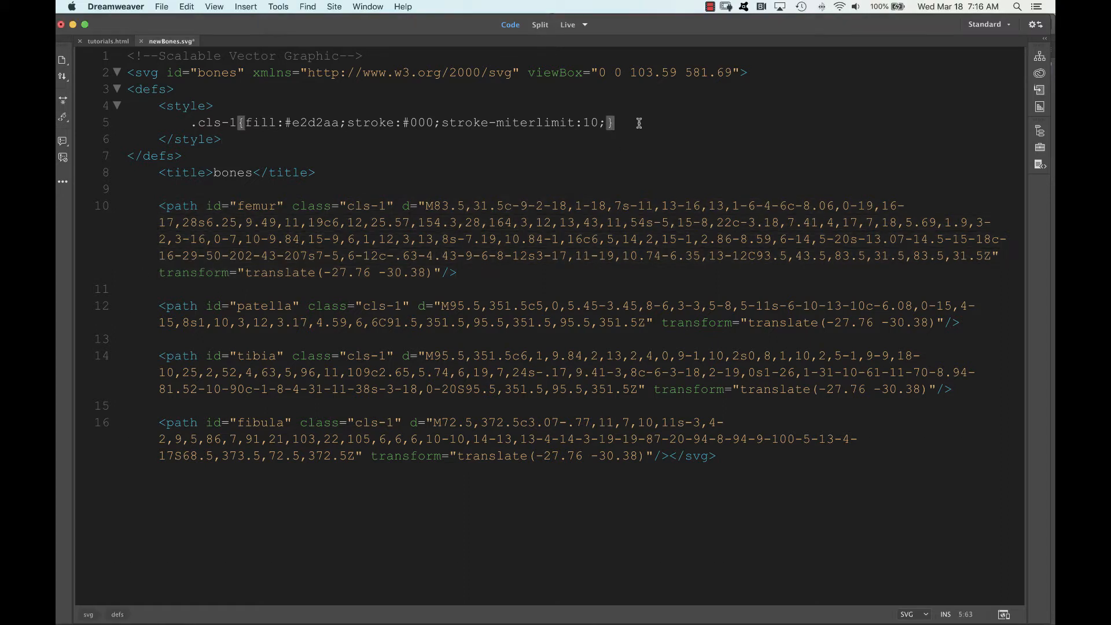
{"action": "key", "text": "Return"}
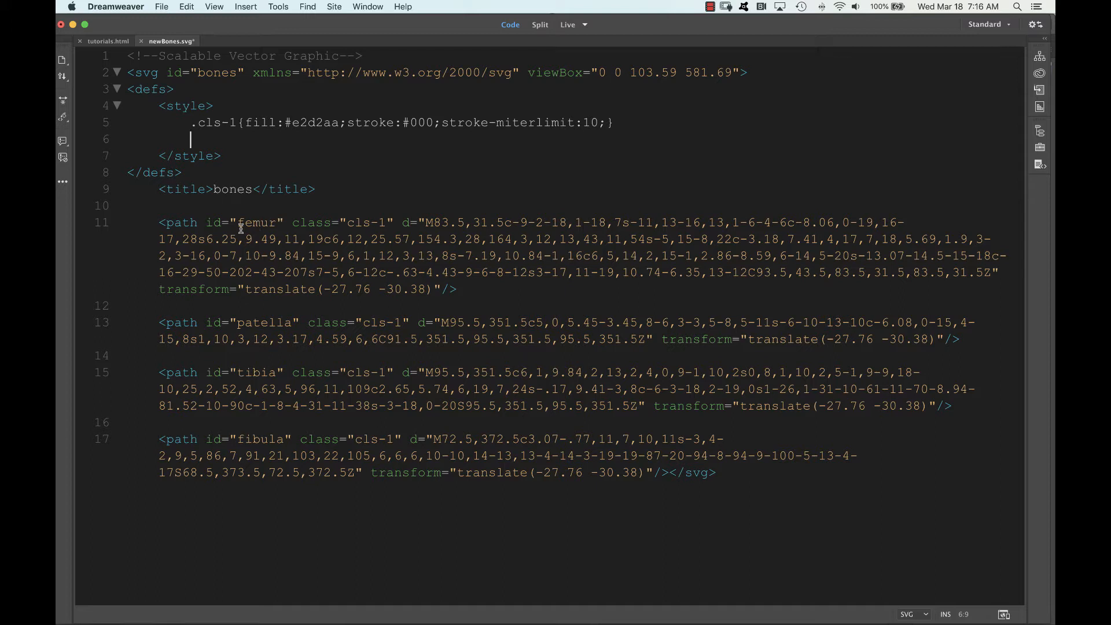
- Add the rule #femur:hover{fill:tomato;} after .cls-1 in the style block
{"action": "double_click", "coordinate": [244, 222]}
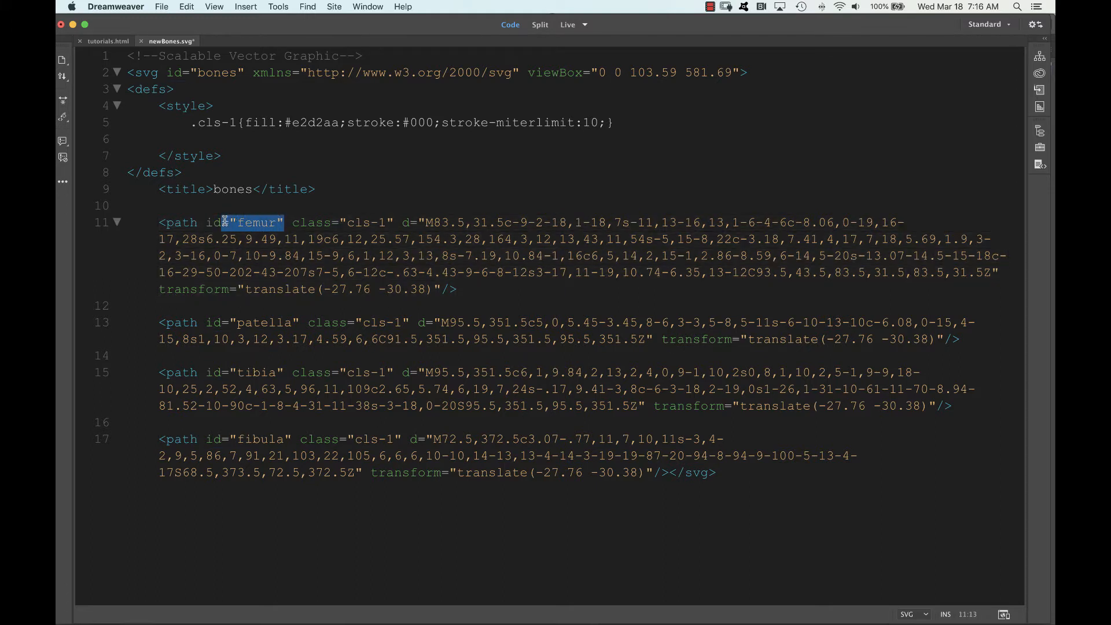
{"action": "left_click", "coordinate": [251, 235]}
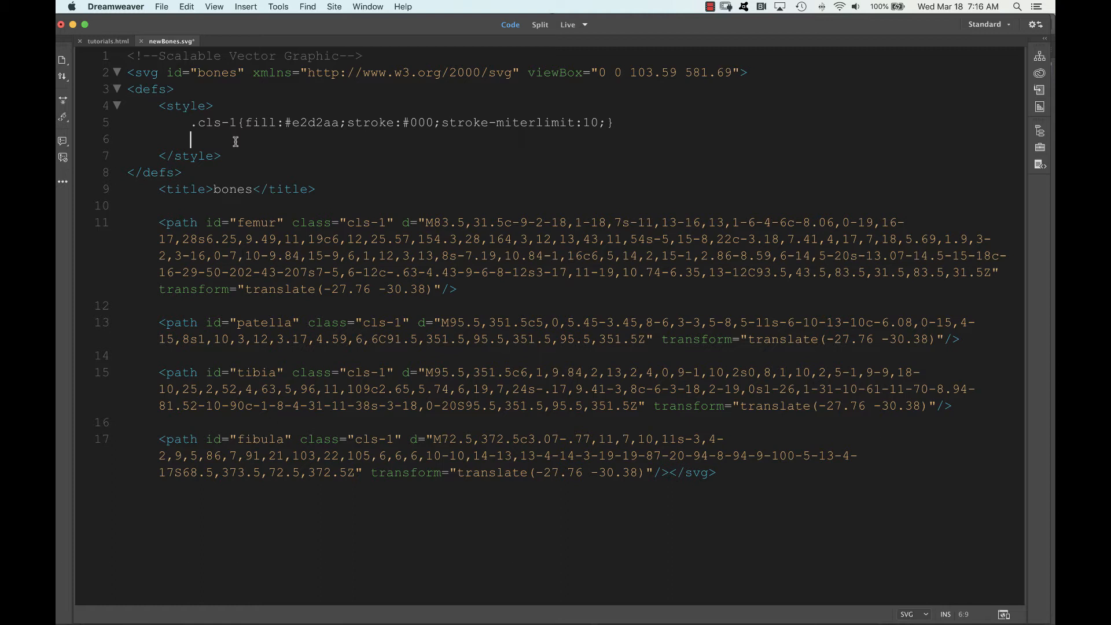
{"action": "type", "text": "#"}
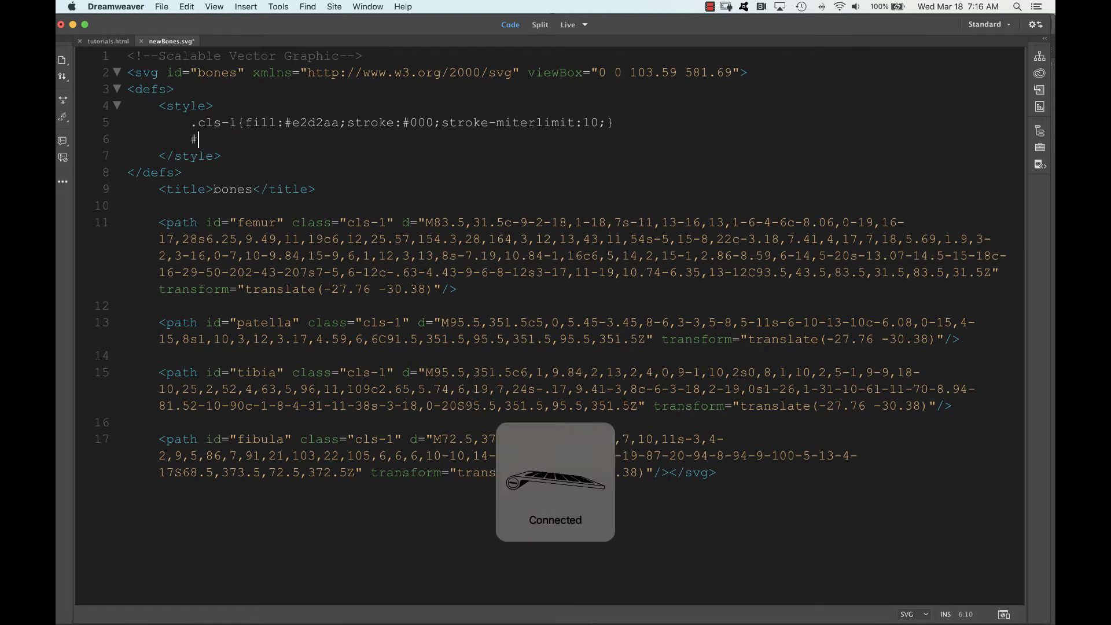
{"action": "type", "text": "femur"}
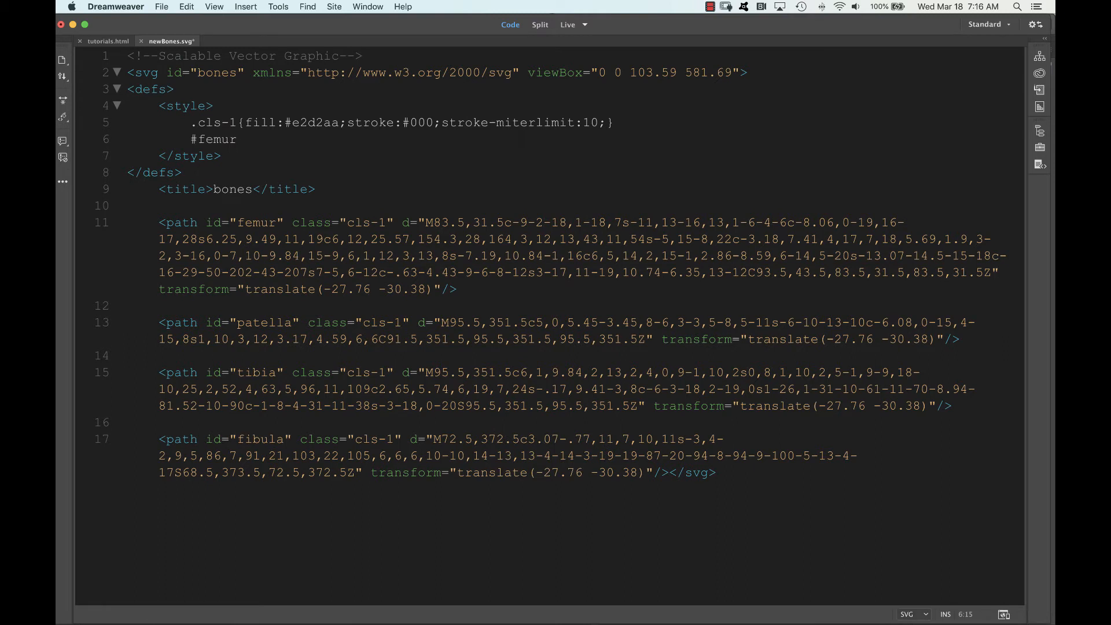
{"action": "type", "text": ":"}
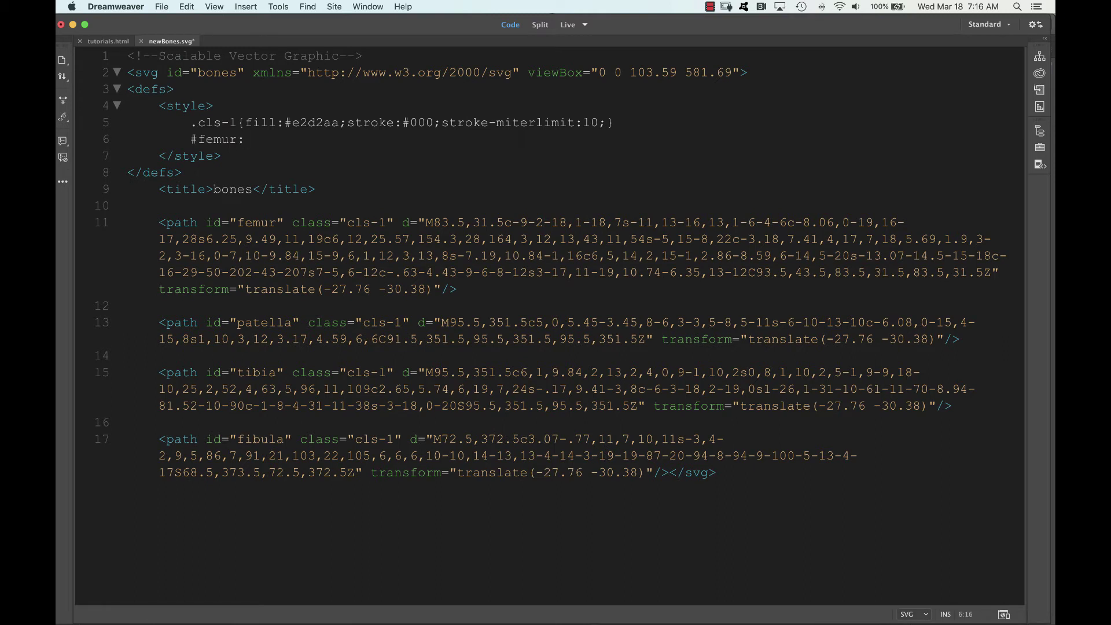
{"action": "type", "text": "hover"}
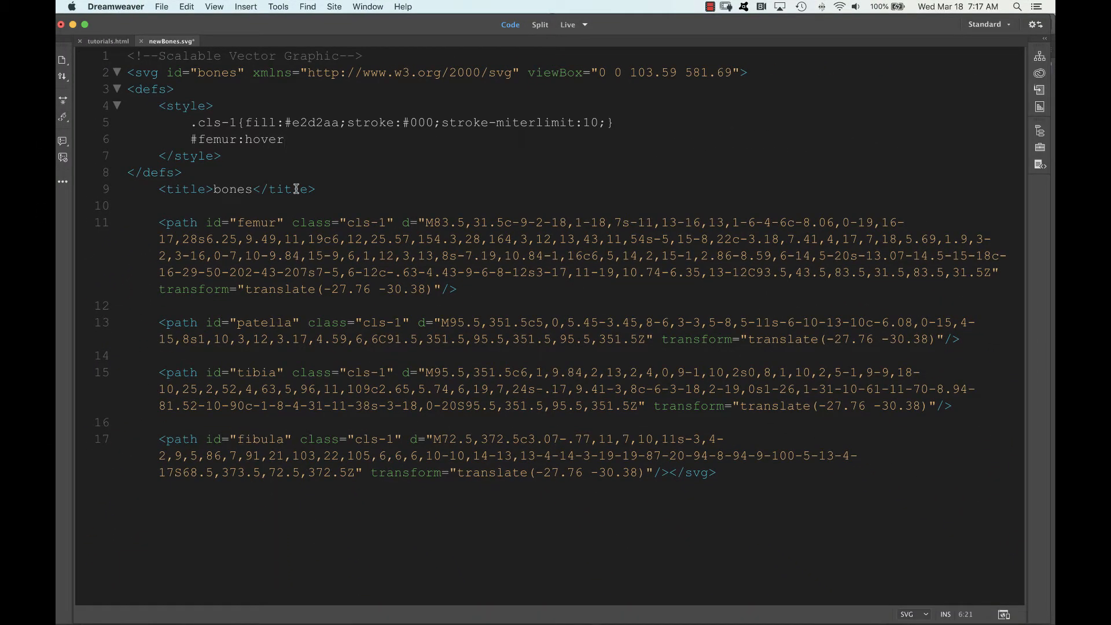
{"action": "type", "text": "{}"}
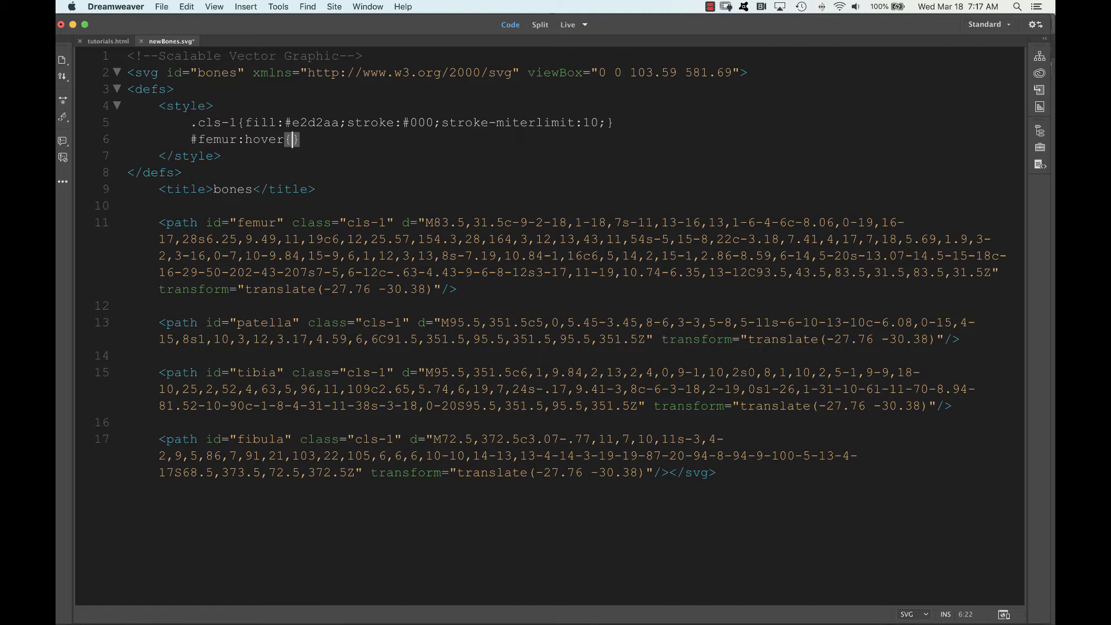
{"action": "type", "text": "fill"}
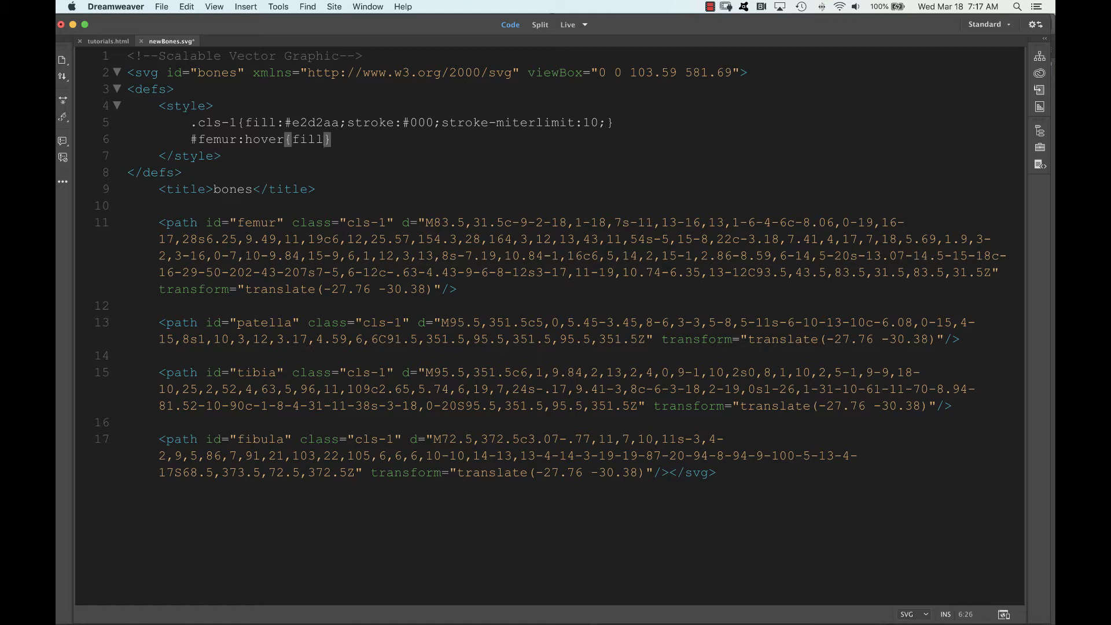
{"action": "type", "text": ":"}
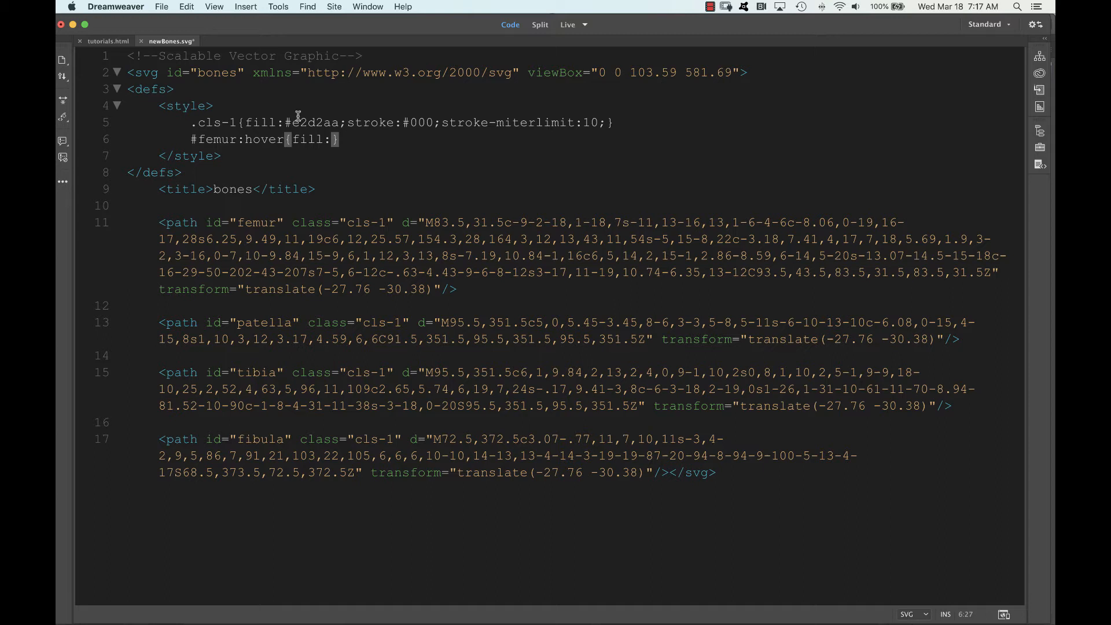
{"action": "mouse_move", "coordinate": [388, 156]}
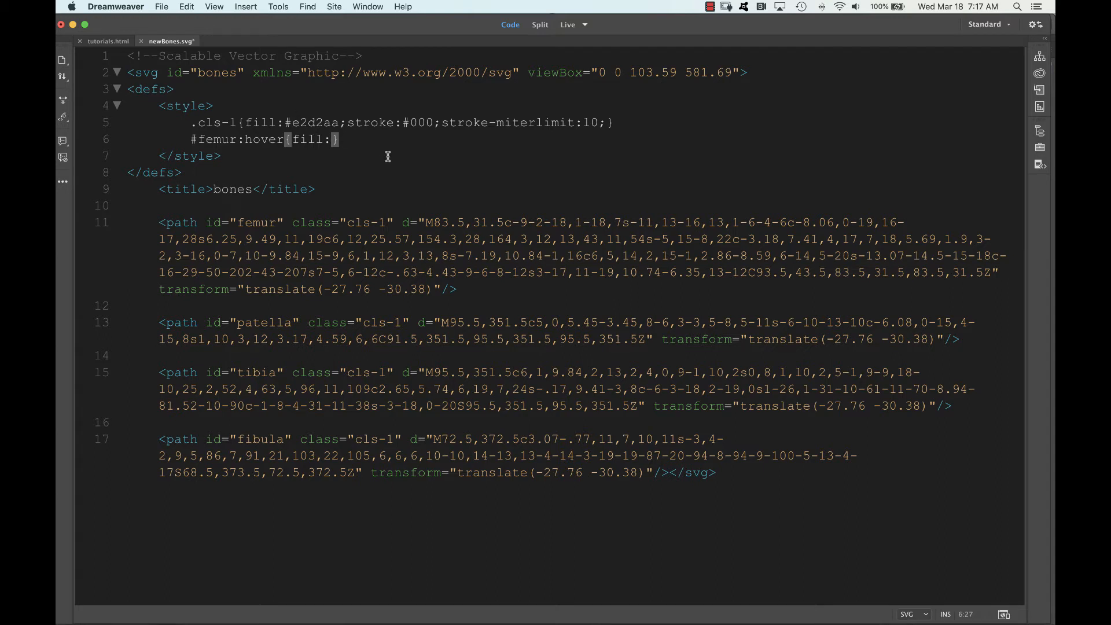
{"action": "type", "text": "to"}
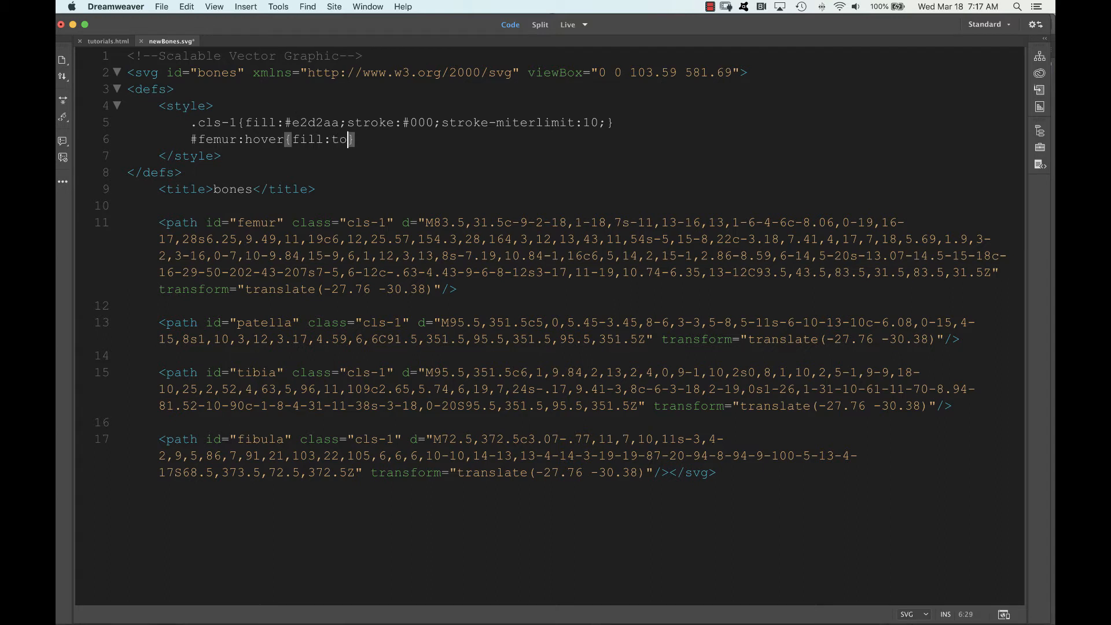
{"action": "type", "text": "mato}"}
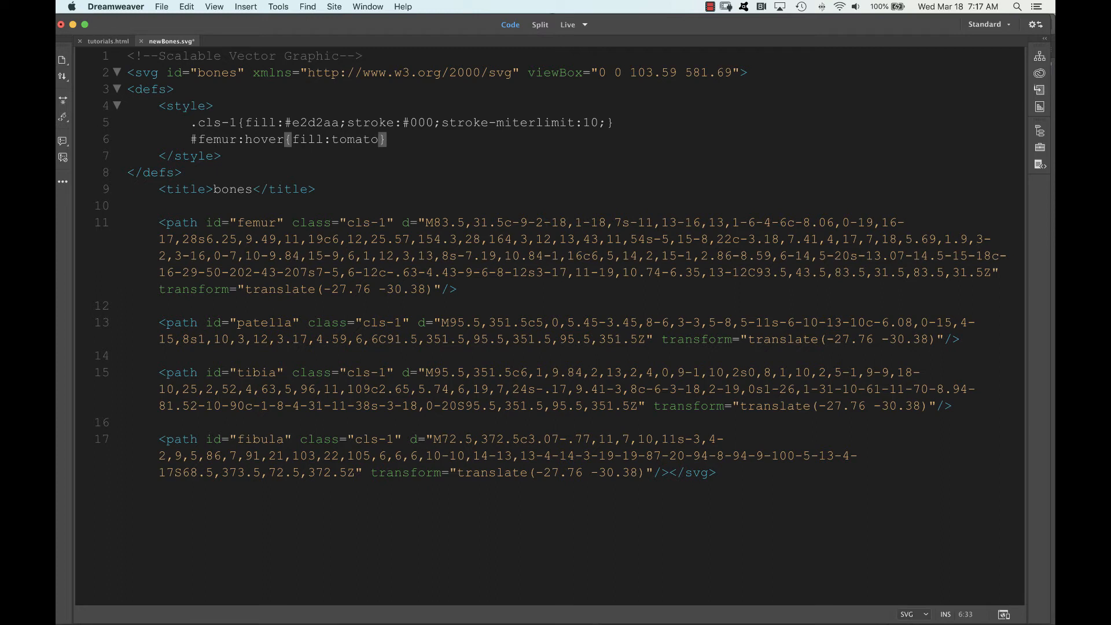
{"action": "type", "text": ";"}
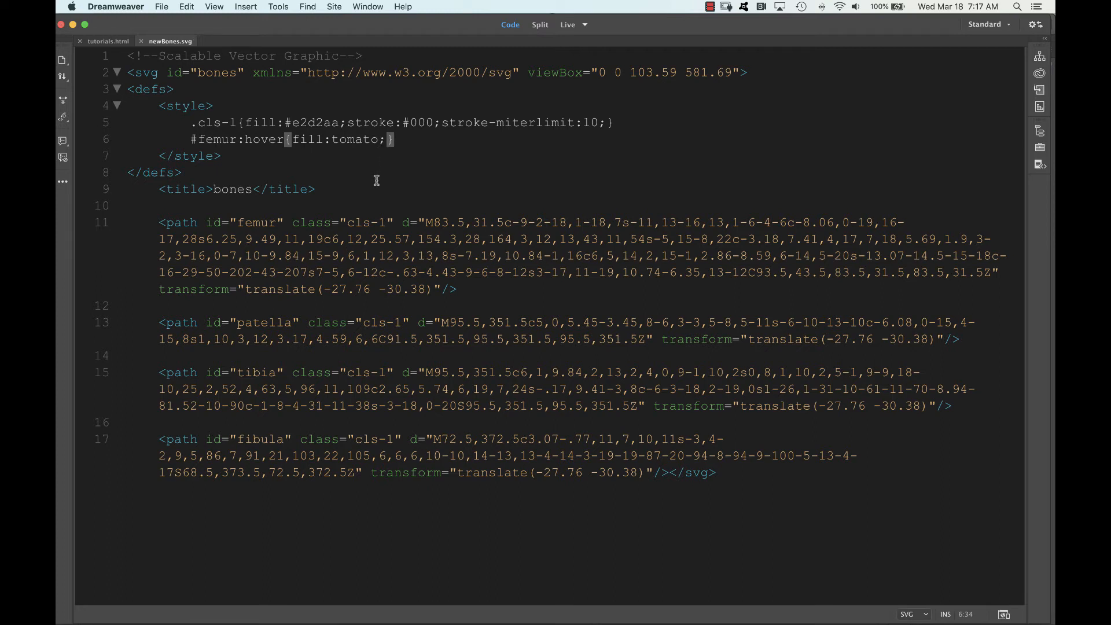
{"action": "left_click", "coordinate": [107, 41]}
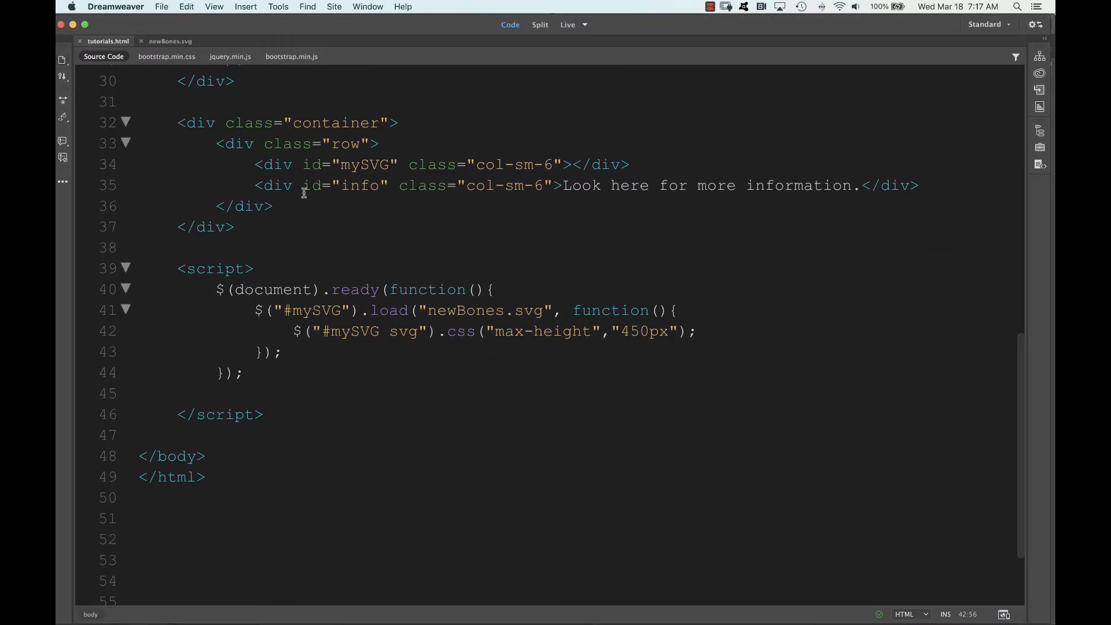
{"action": "left_click", "coordinate": [169, 41]}
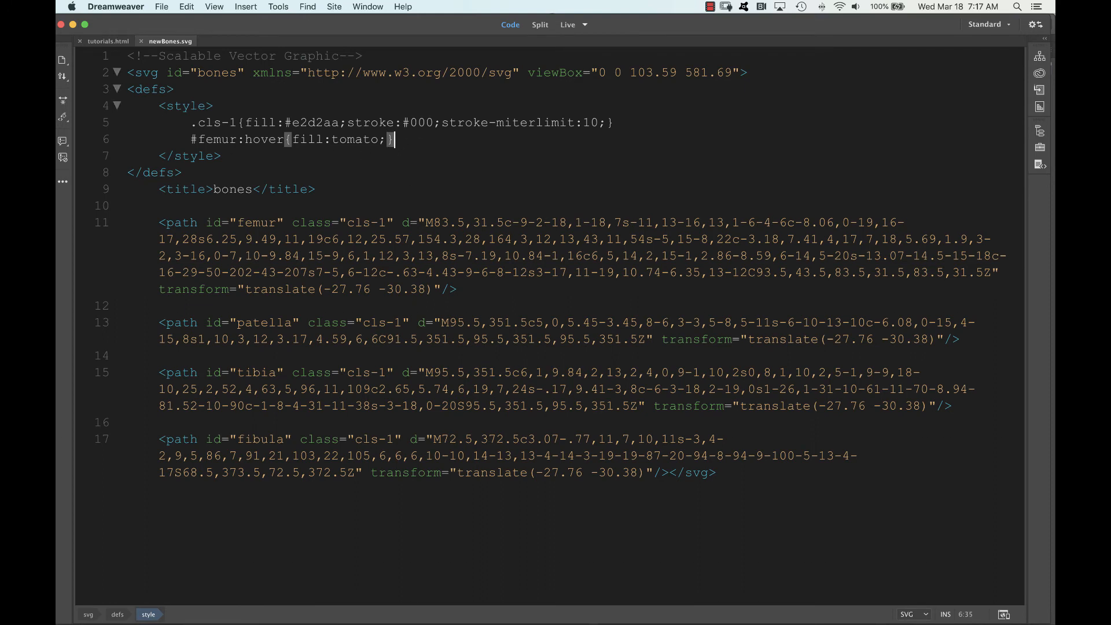
- Add the rule #patella::hover{fill:crimson;} on a new line below the femur rule
{"action": "key", "text": "Return"}
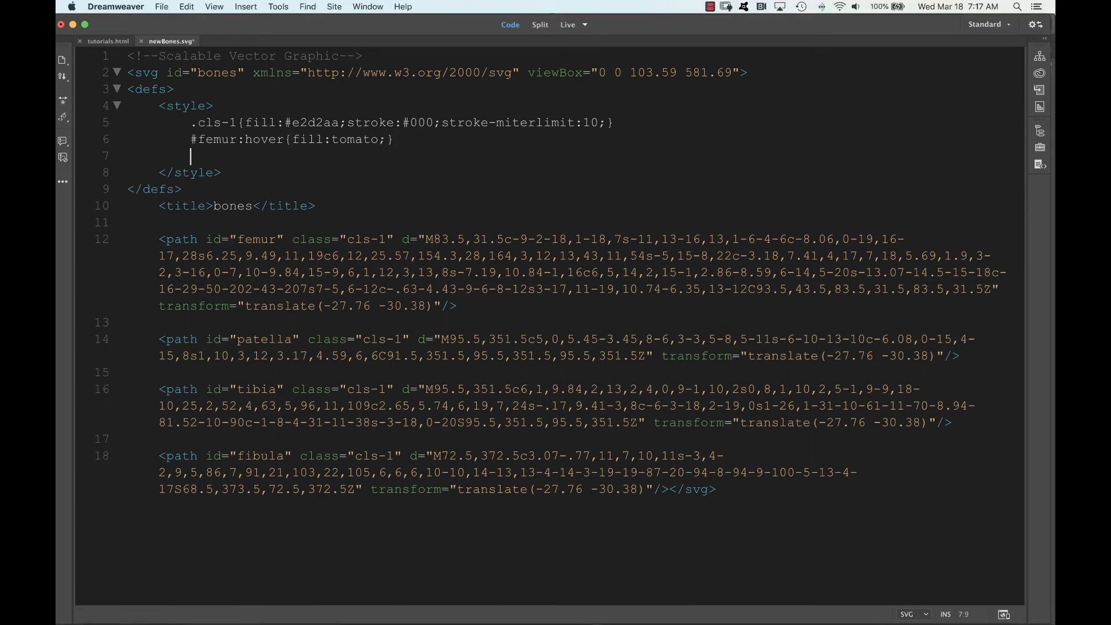
{"action": "type", "text": "#"}
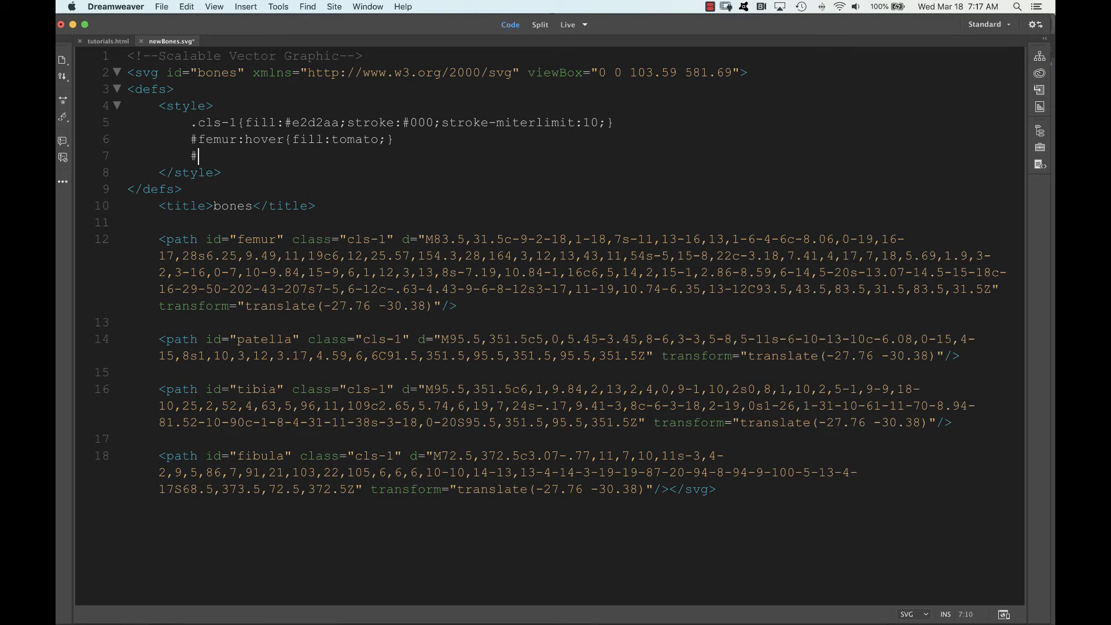
{"action": "type", "text": "patella:"}
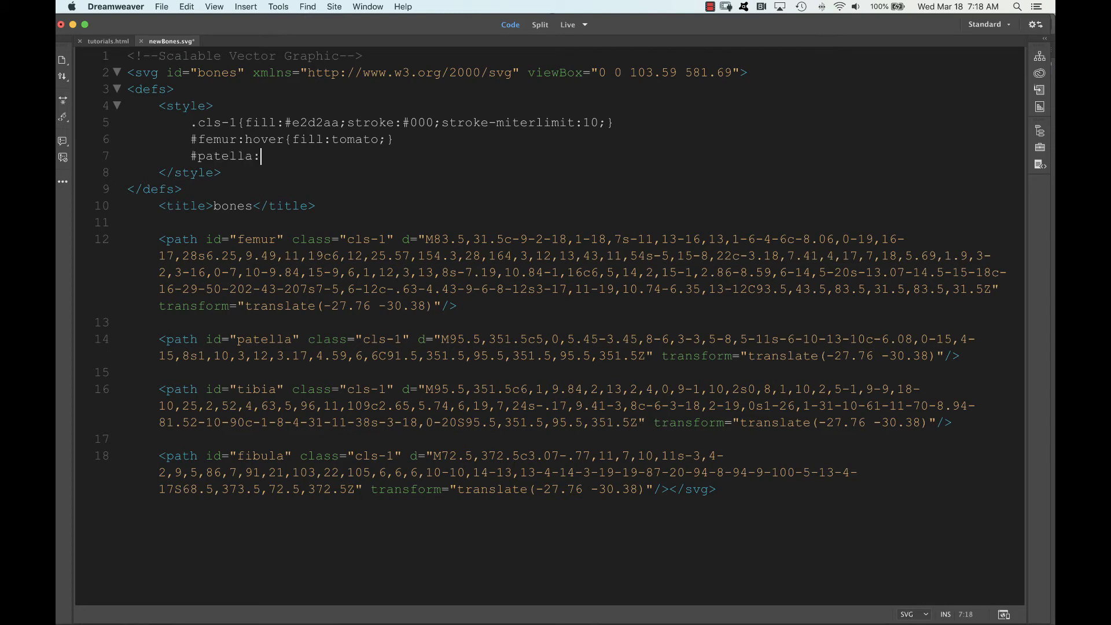
{"action": "type", "text": ":hover"}
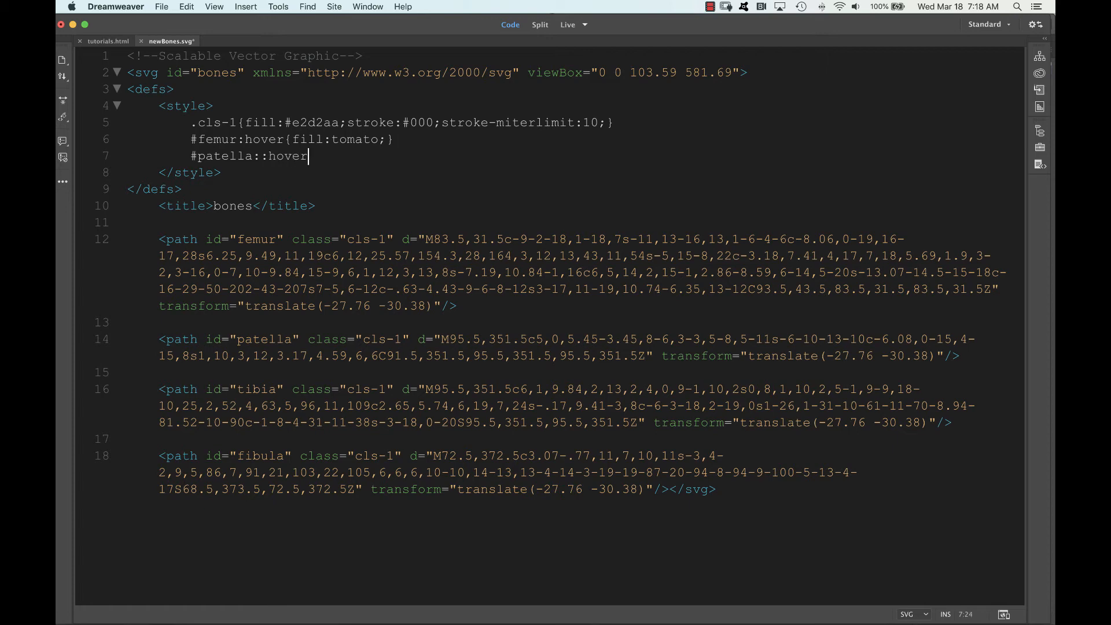
{"action": "type", "text": "{f}"}
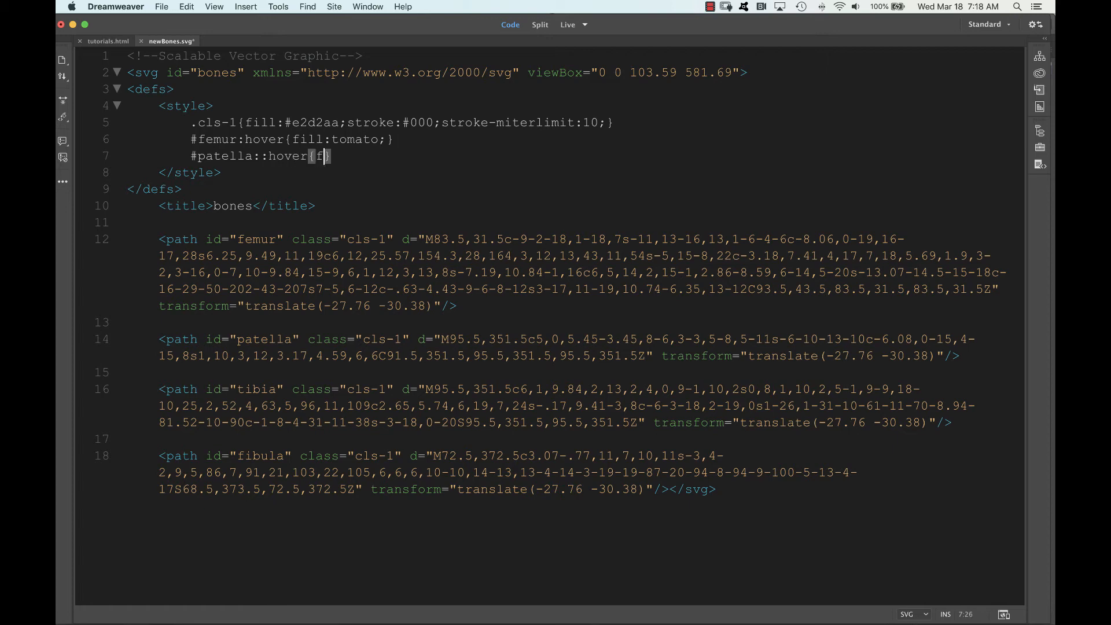
{"action": "type", "text": "ill:"}
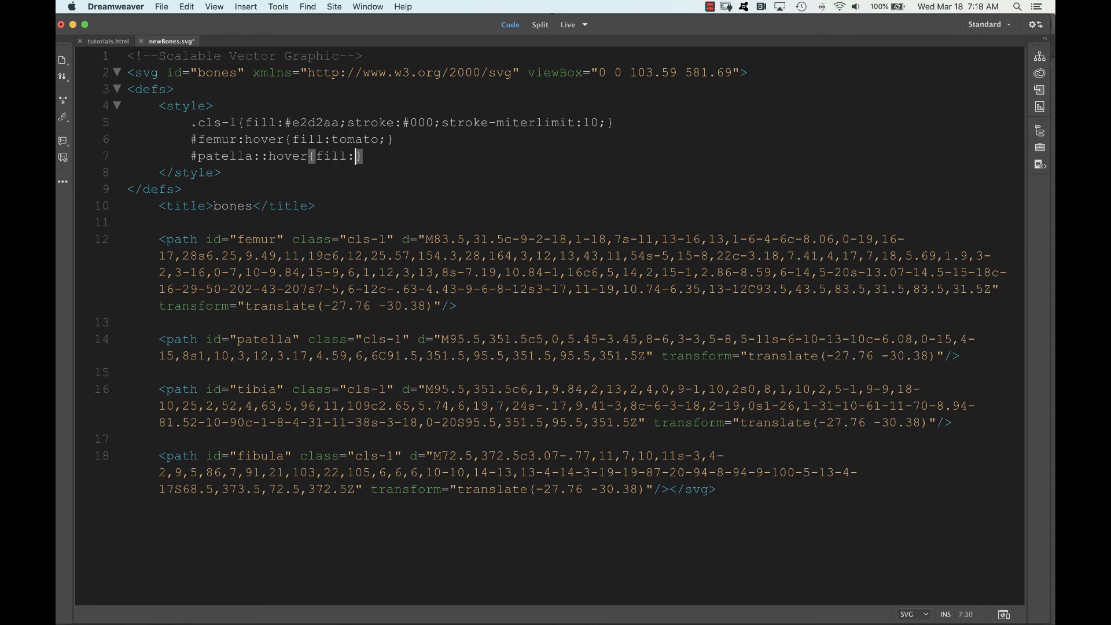
{"action": "type", "text": "criso"}
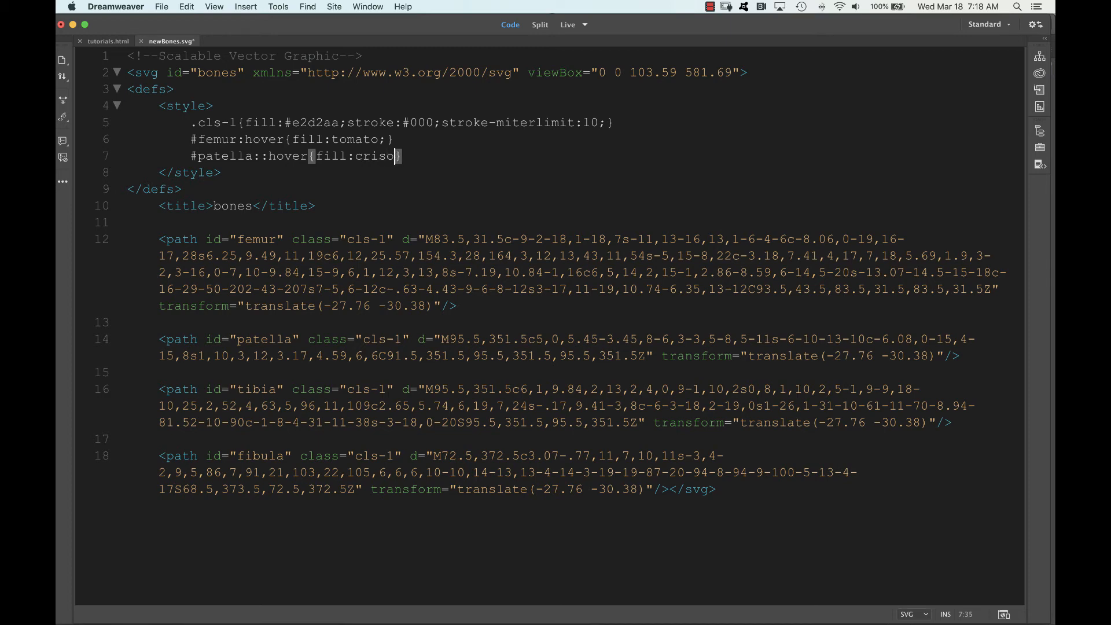
{"action": "type", "text": "mson"}
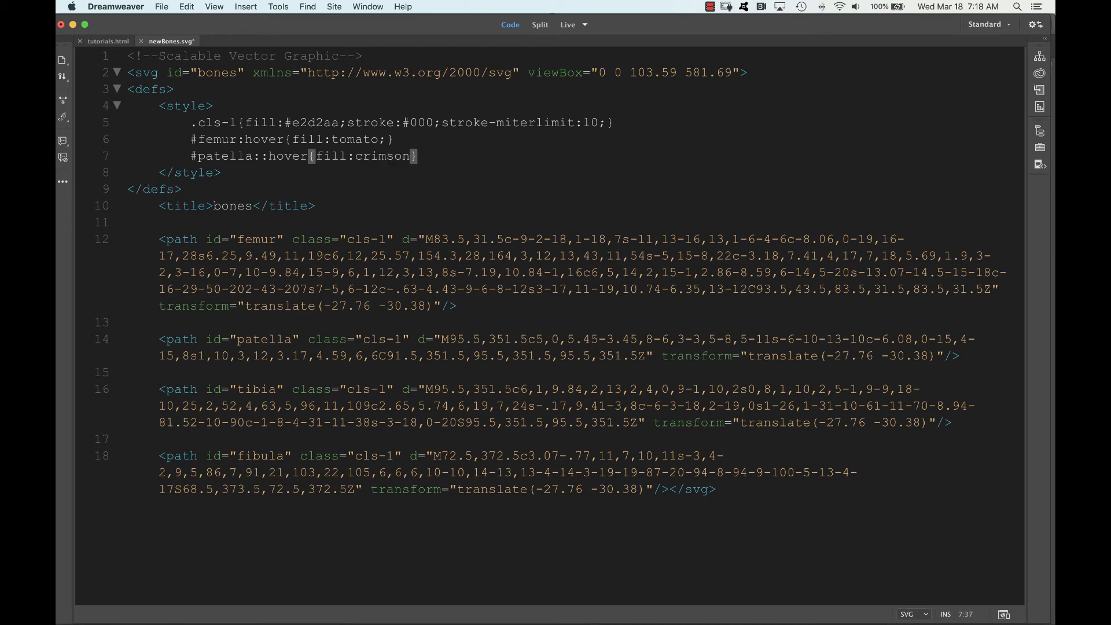
{"action": "type", "text": ";"}
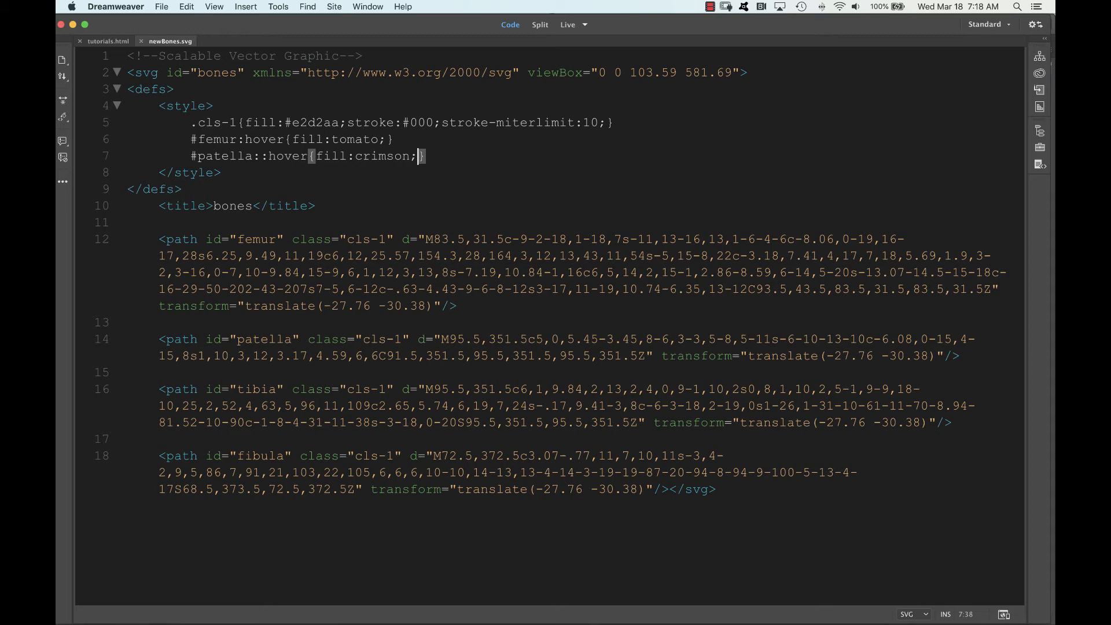
{"action": "mouse_move", "coordinate": [283, 161]}
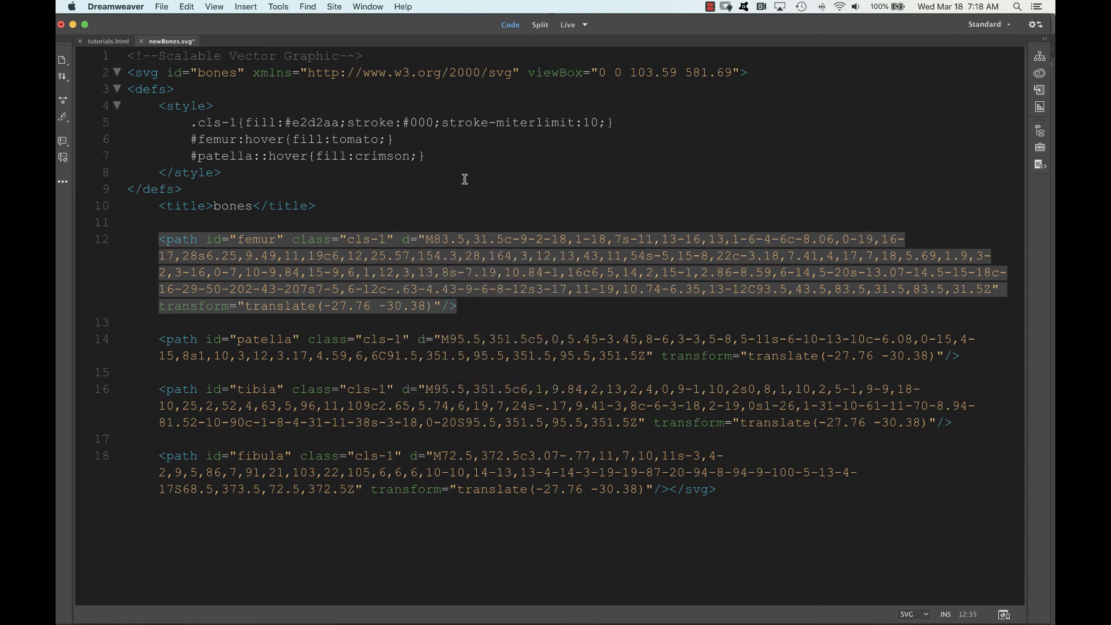
- Deselect the femur path lines and place the edit point in the patella selector
{"action": "left_click", "coordinate": [473, 177]}
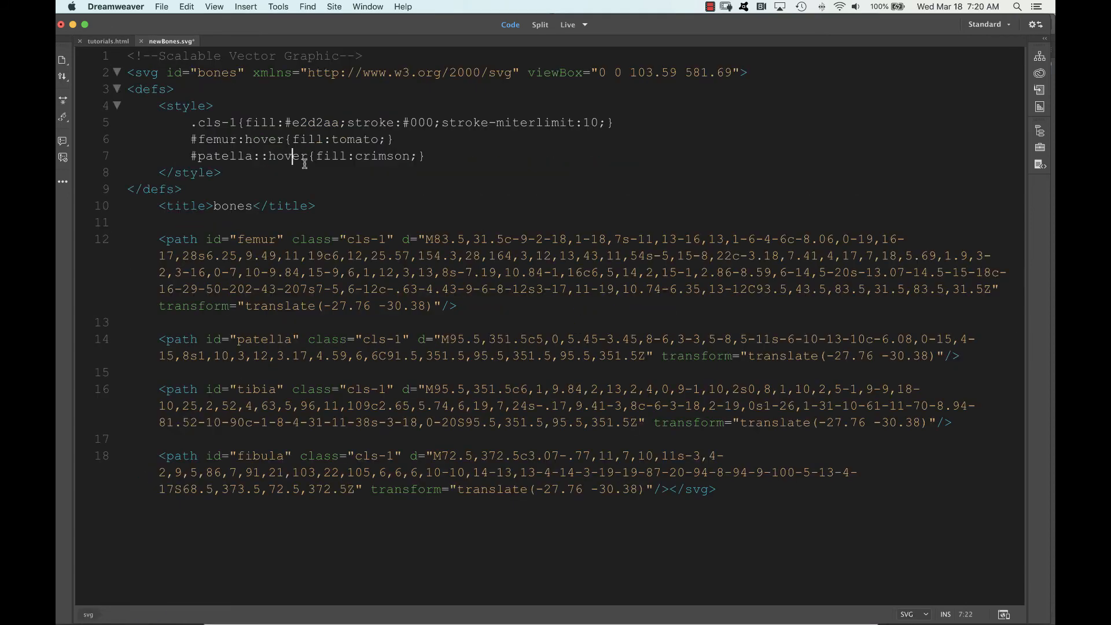
{"action": "left_click", "coordinate": [255, 156]}
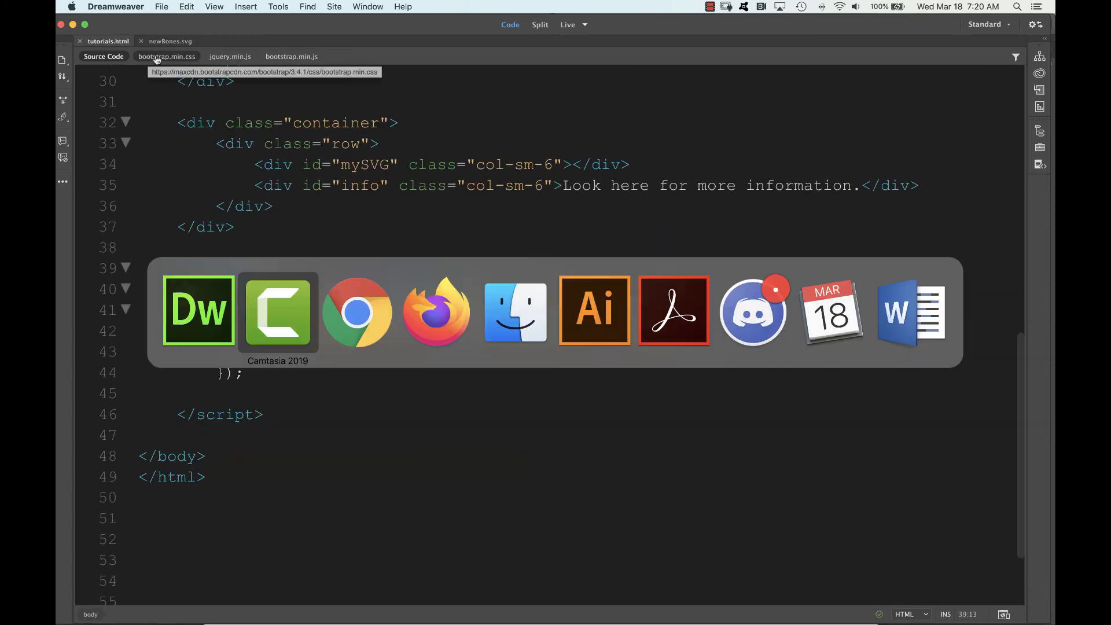
{"action": "left_click", "coordinate": [357, 311]}
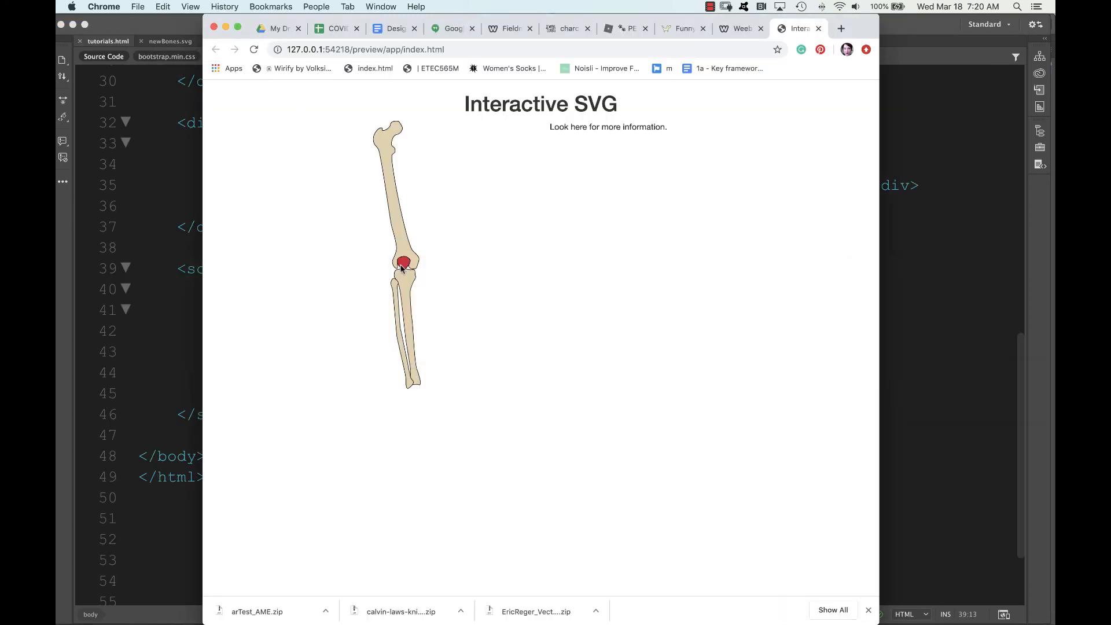
{"action": "mouse_move", "coordinate": [403, 263]}
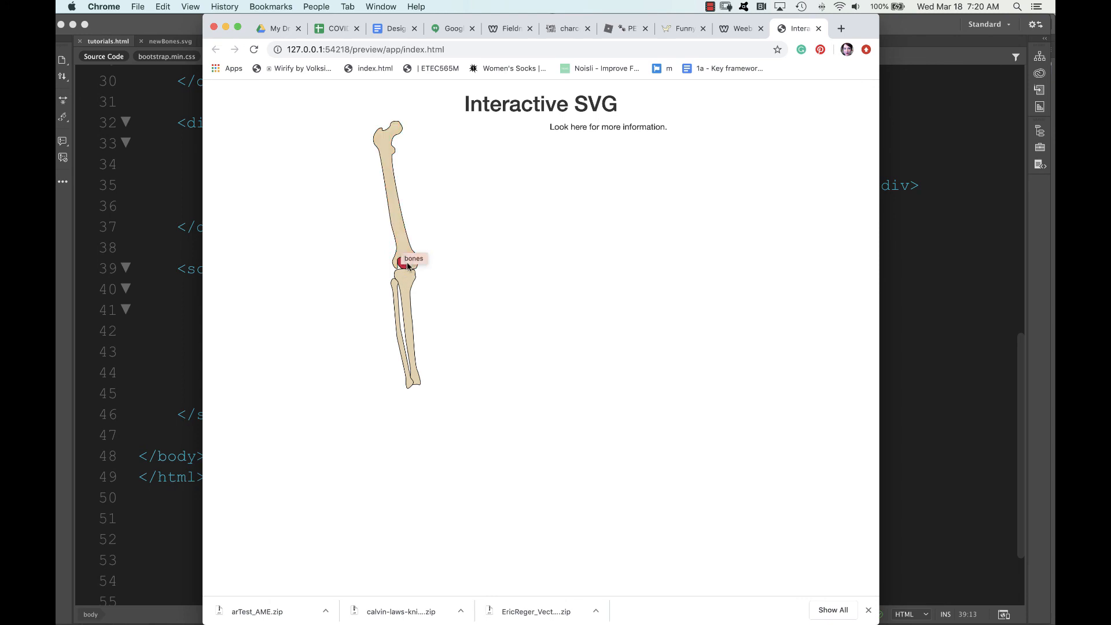
{"action": "mouse_move", "coordinate": [419, 259]}
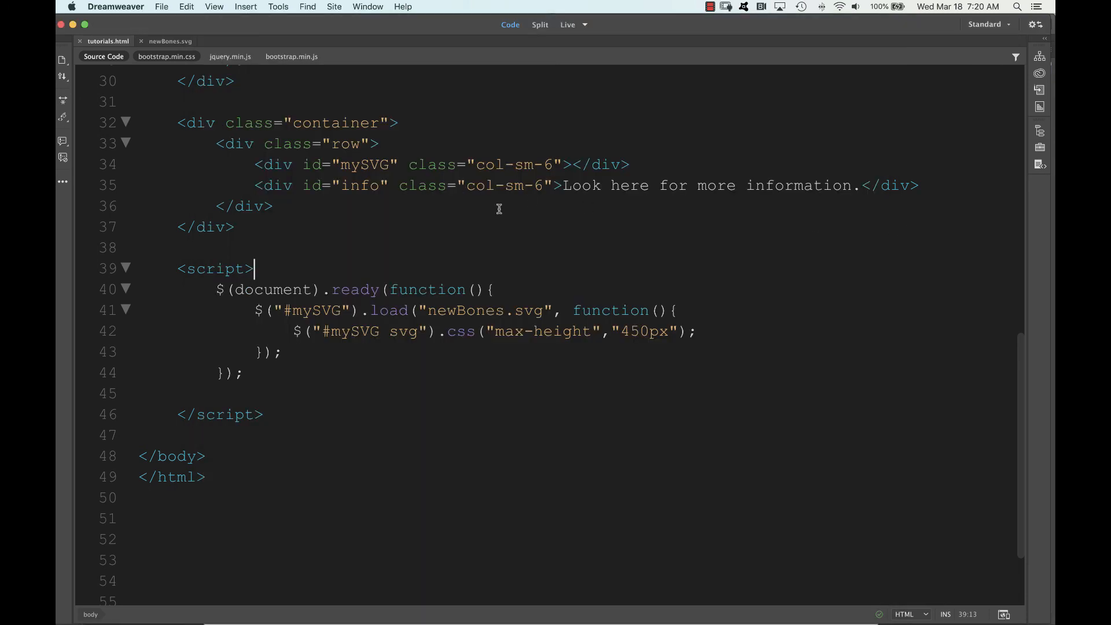
{"action": "left_click", "coordinate": [169, 41]}
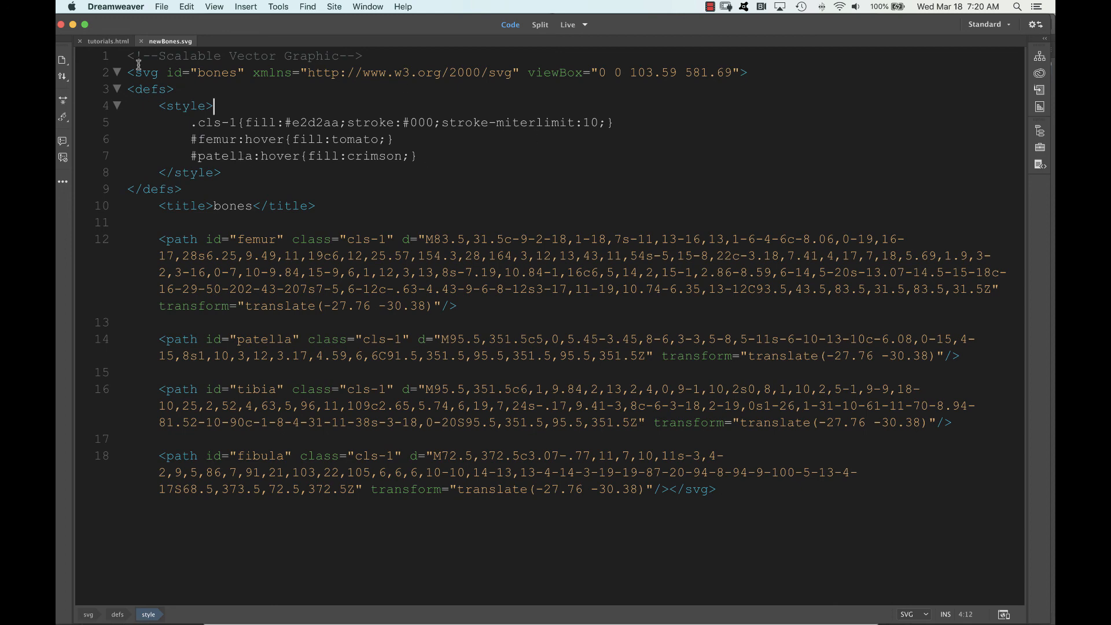
{"action": "left_click", "coordinate": [106, 41]}
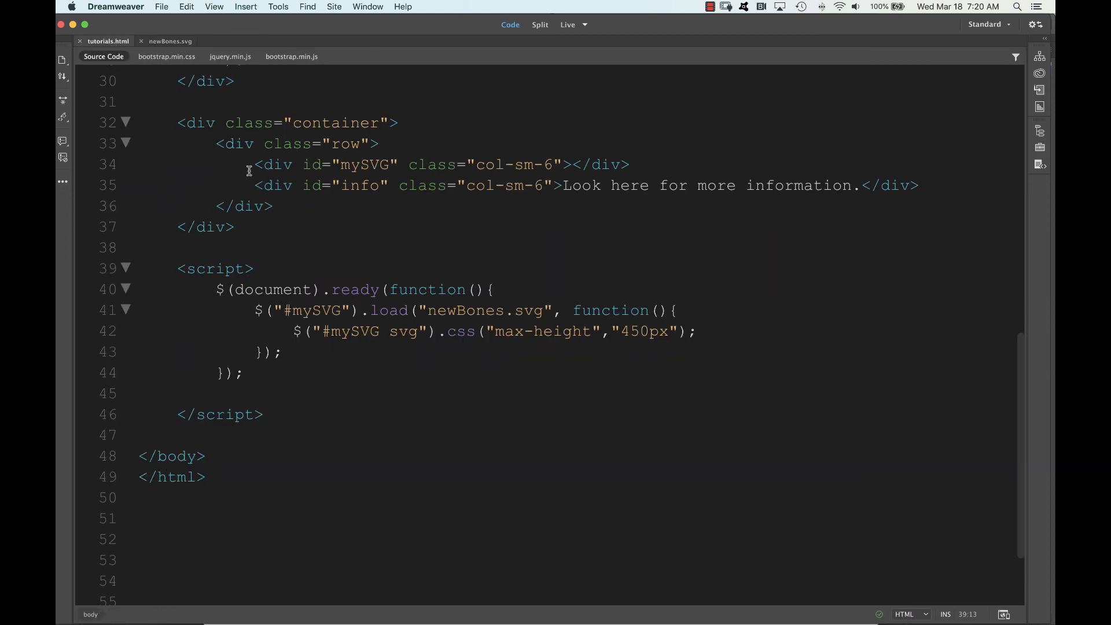